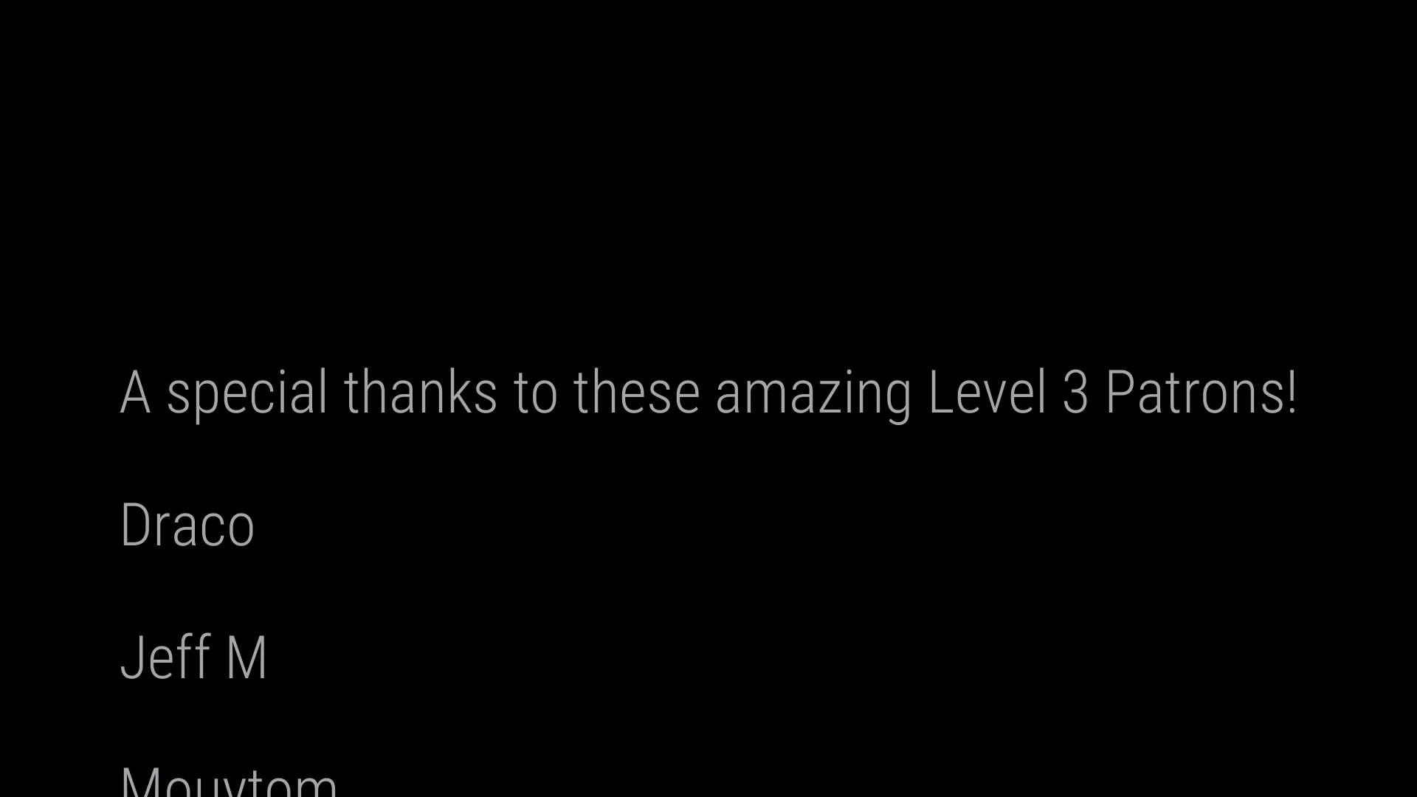
scroll(up, 3)
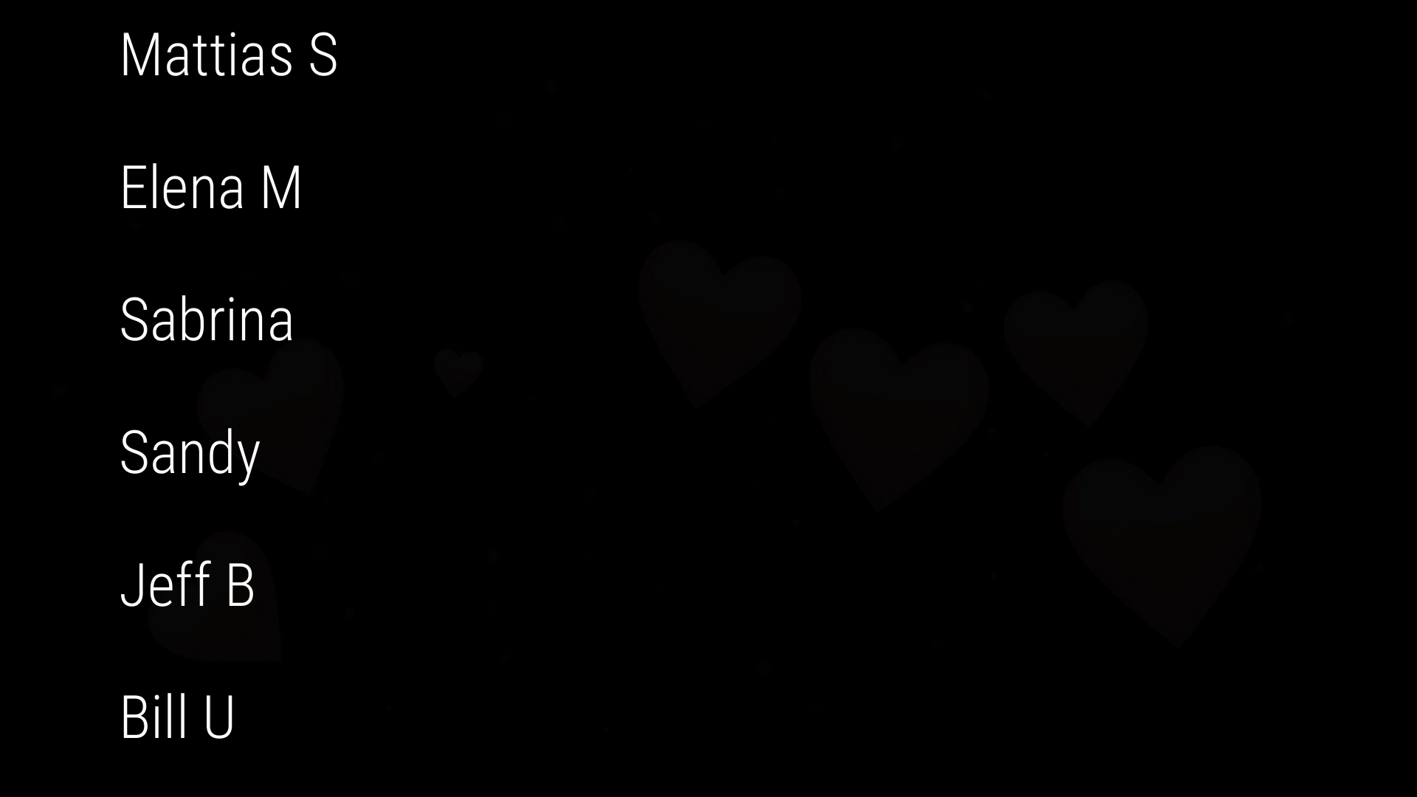